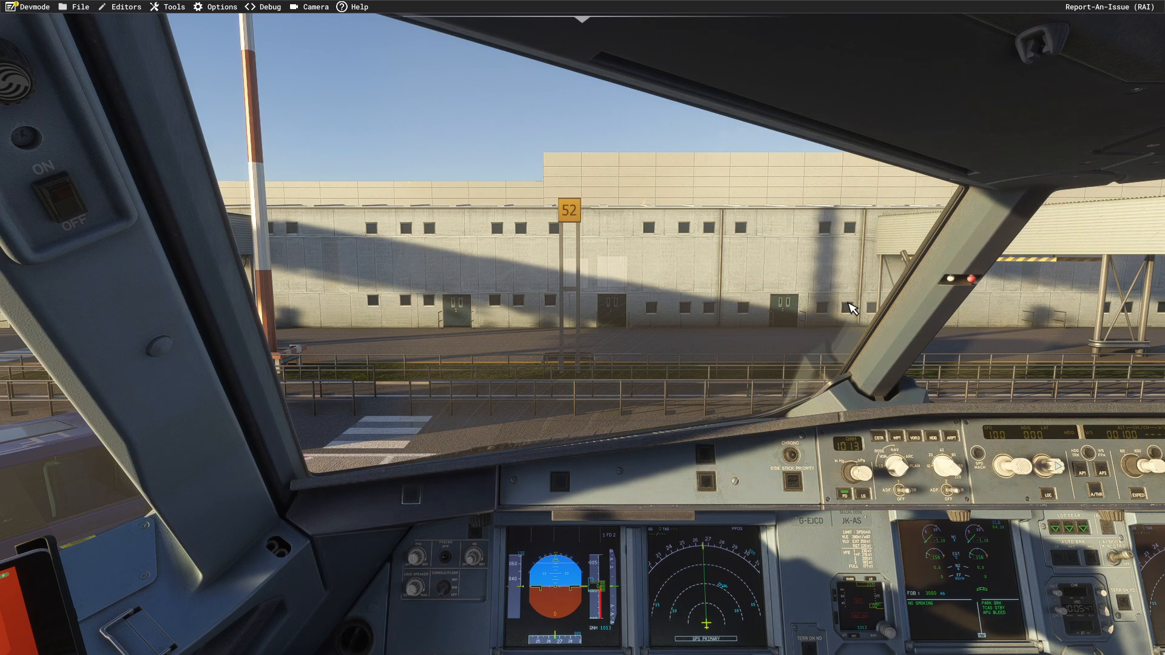
mouse_move(846, 313)
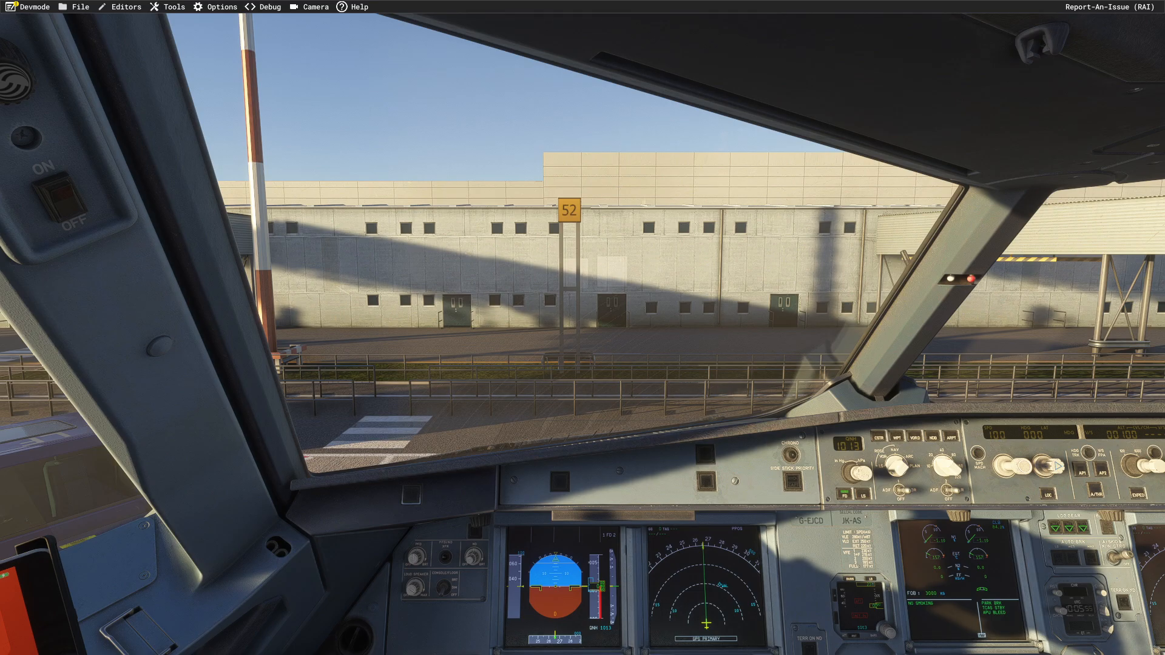
Pause the flight to bring up the menu.
key("Escape")
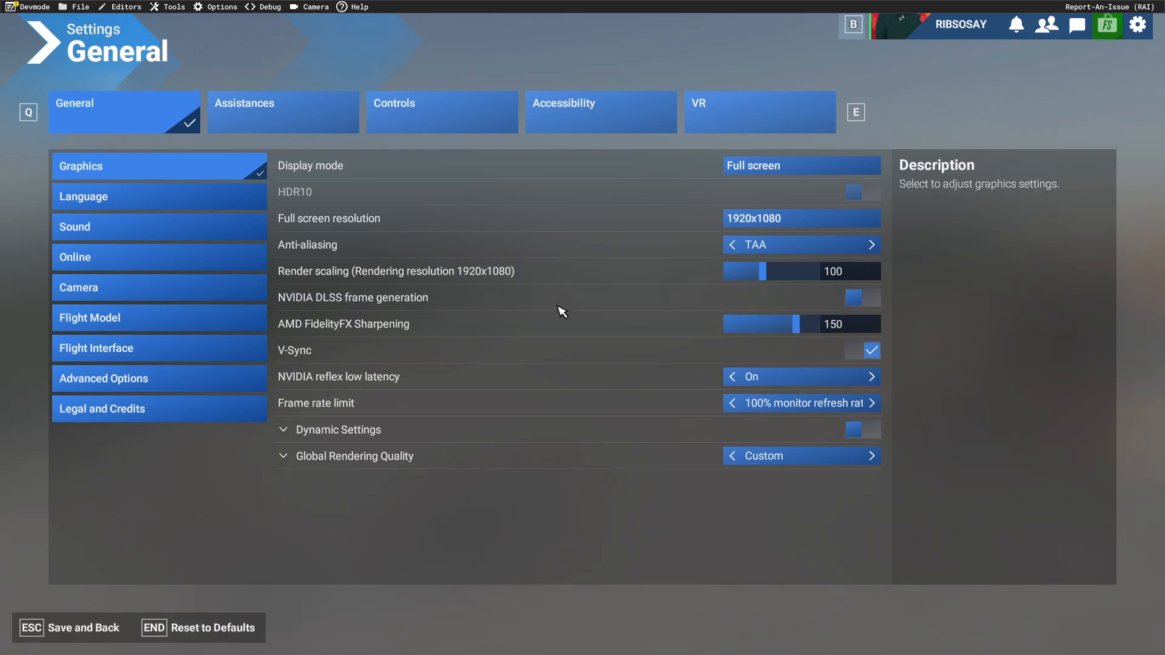
mouse_move(571, 297)
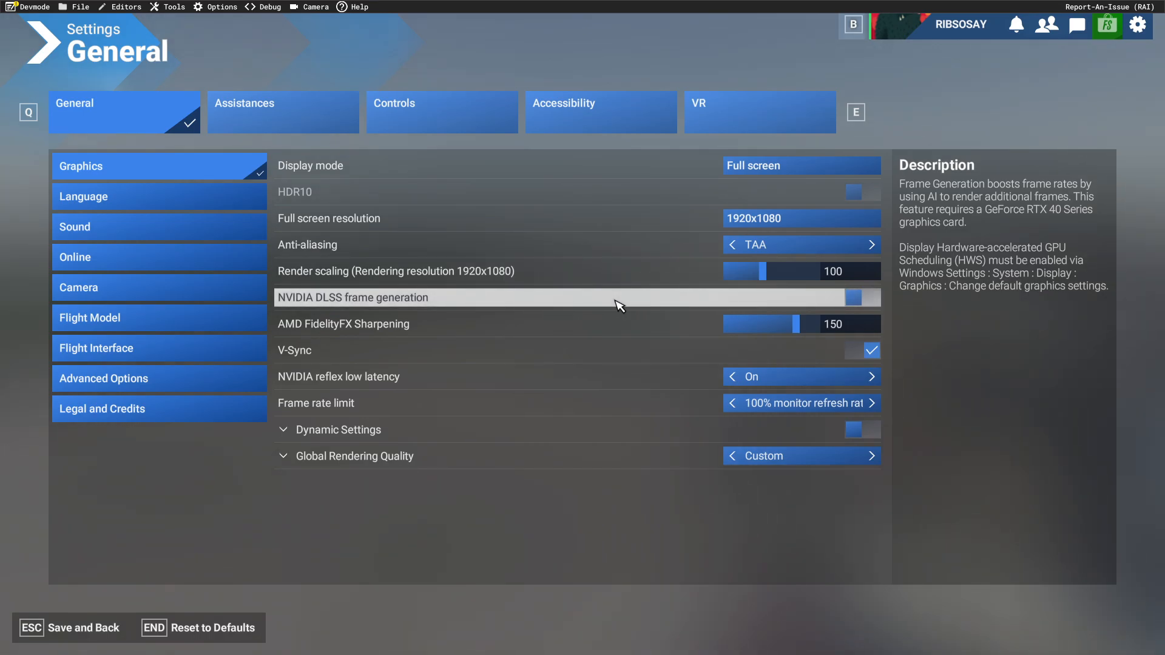
mouse_move(600, 307)
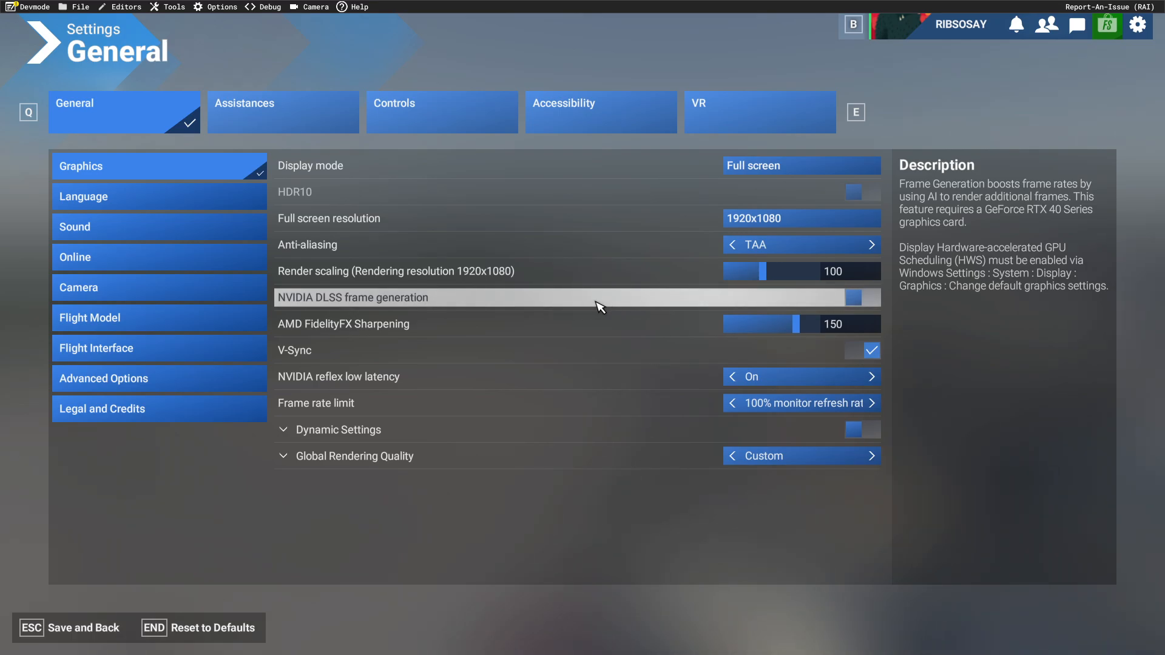
mouse_move(515, 305)
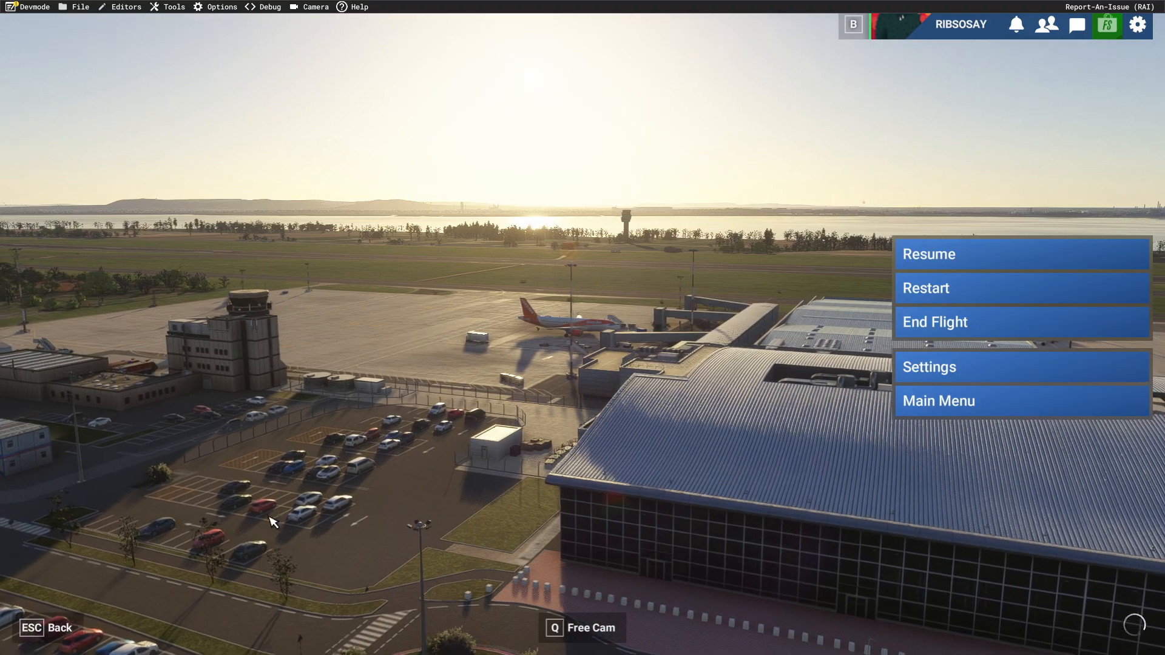
Resume the flight, then check the Advanced Options page where Developer Mode is enabled.
left_click(1022, 254)
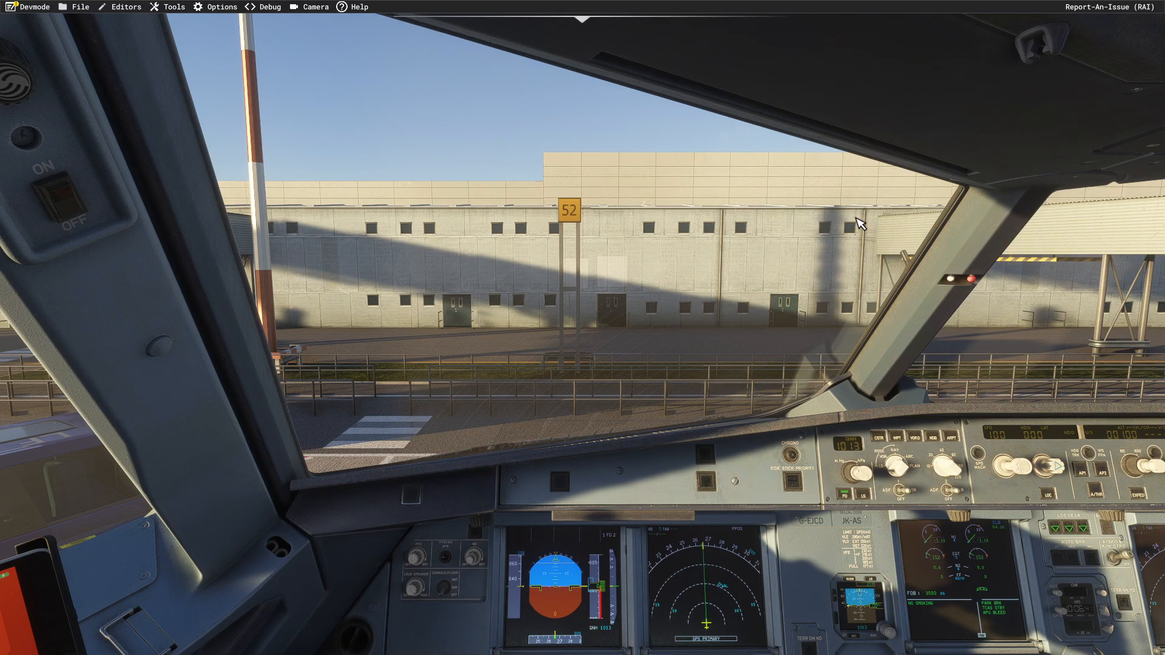
key("Escape")
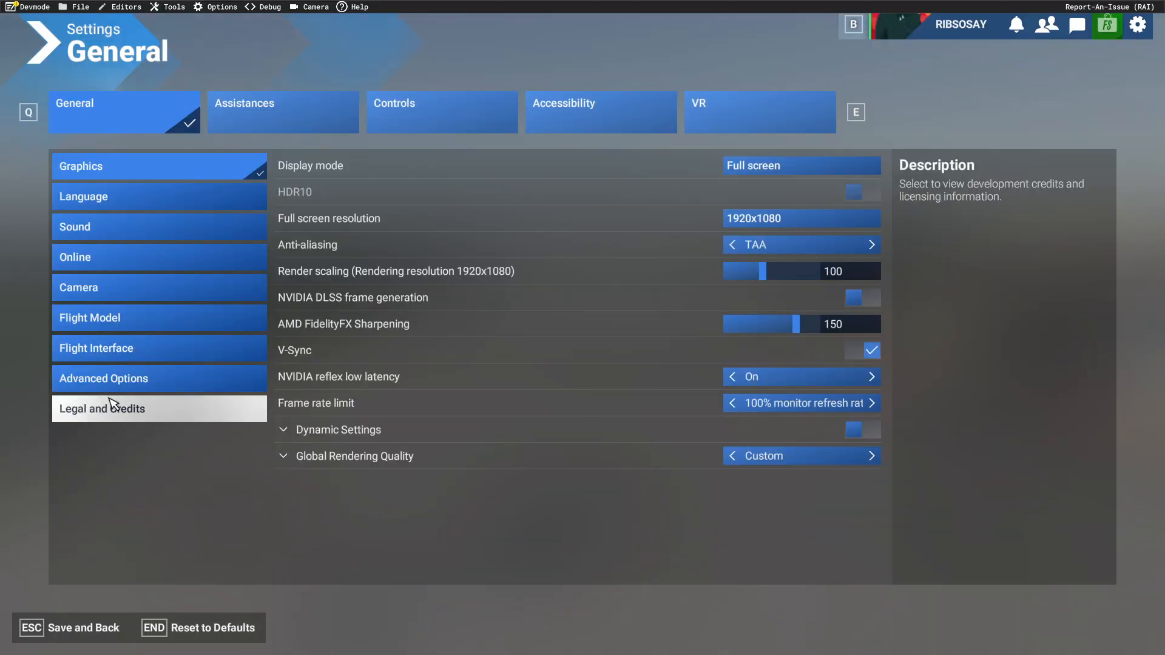
left_click(104, 379)
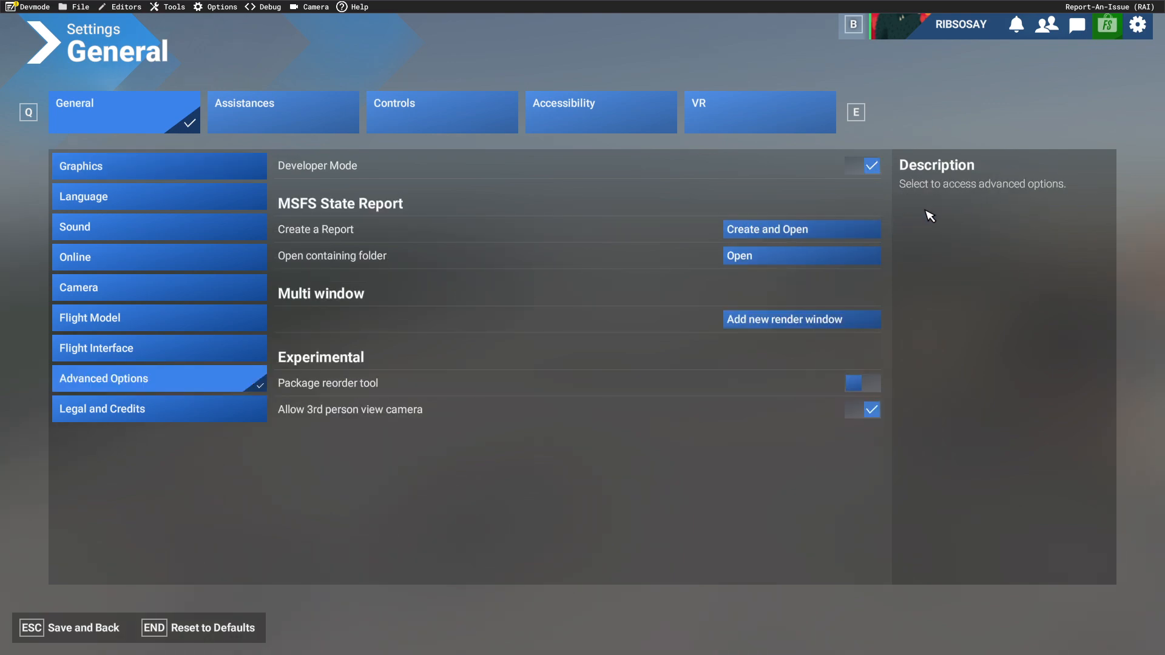
mouse_move(348, 356)
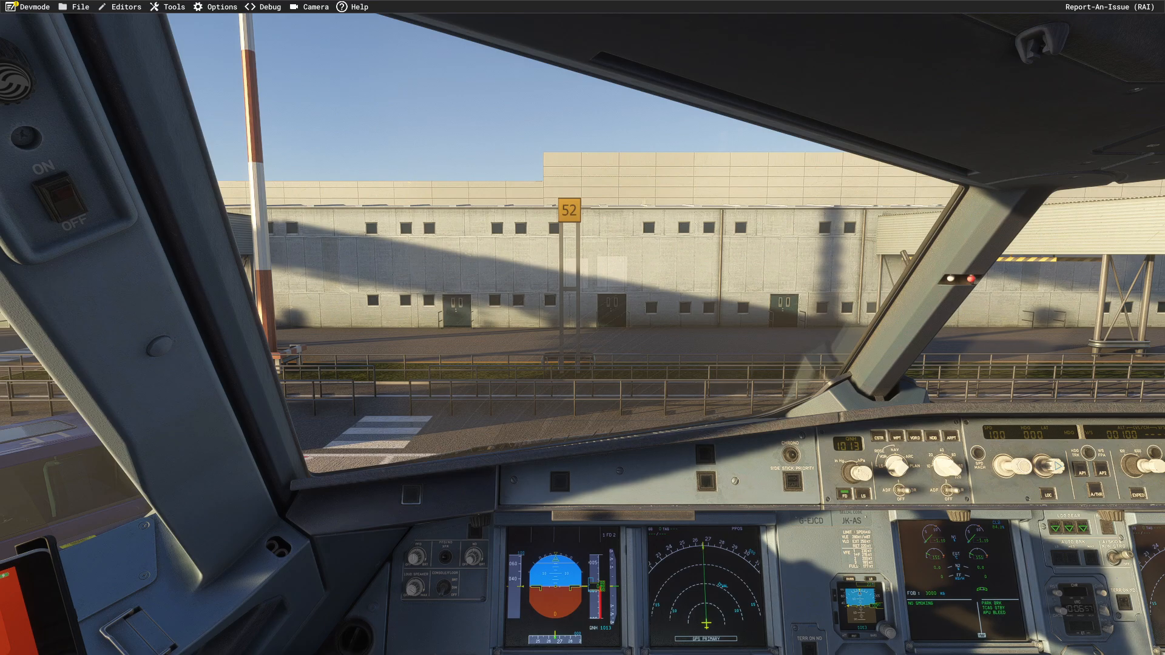
Show the Debug > Display FPS counter, read about 50 FPS, then turn it back off.
left_click(221, 7)
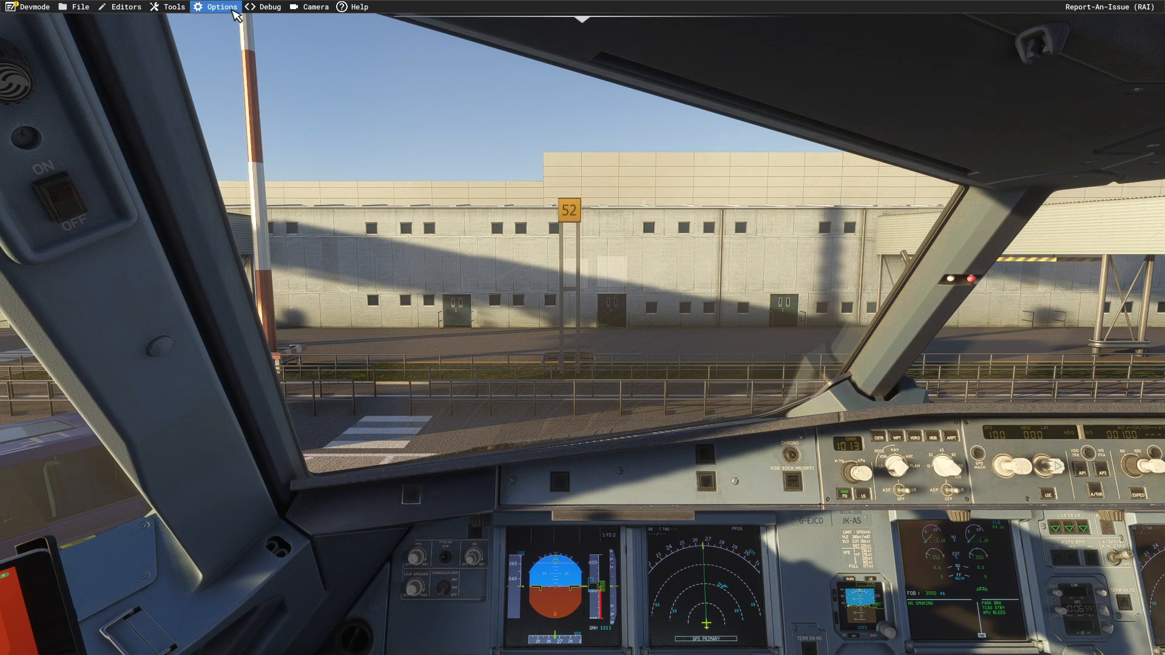
left_click(269, 7)
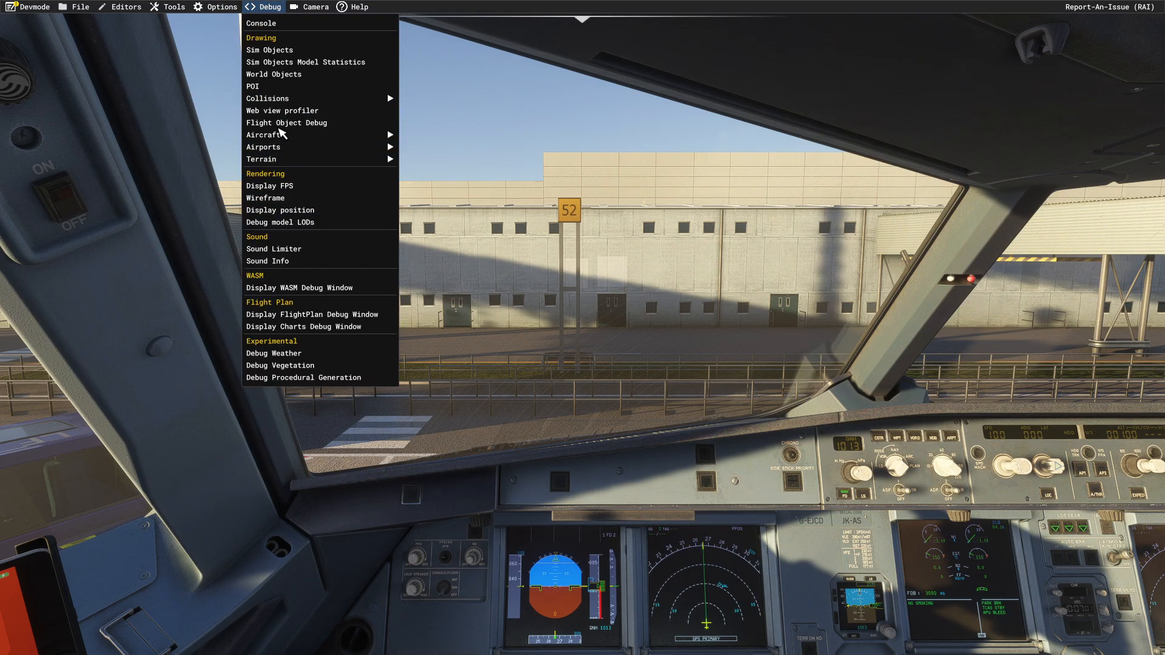
left_click(270, 185)
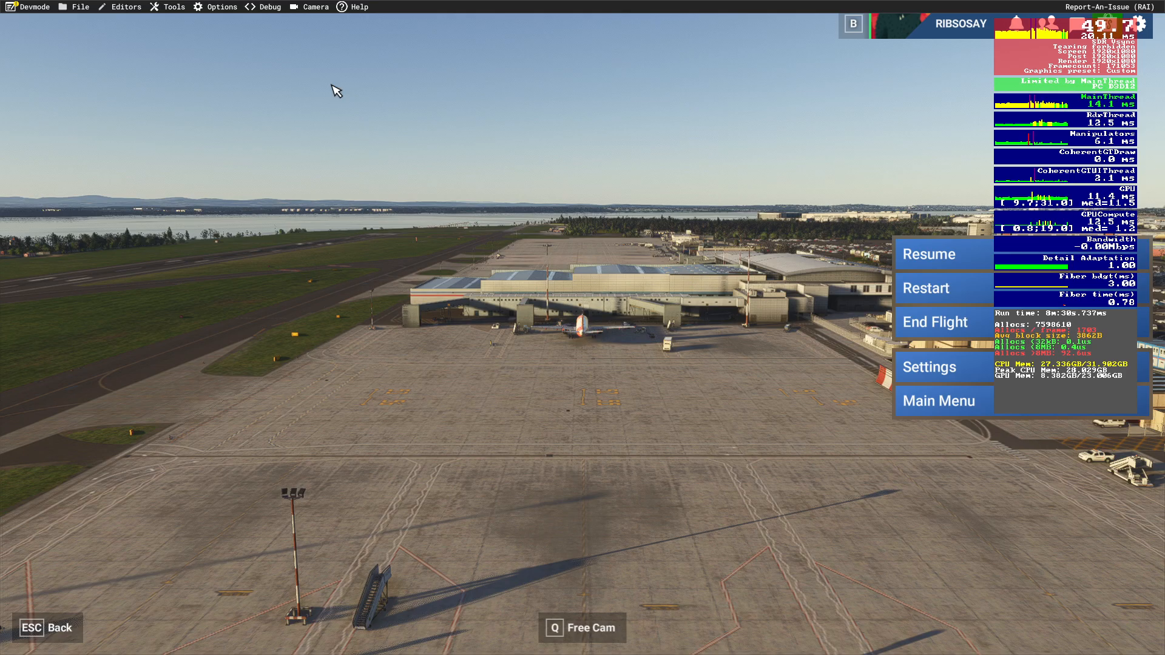
left_click(269, 7)
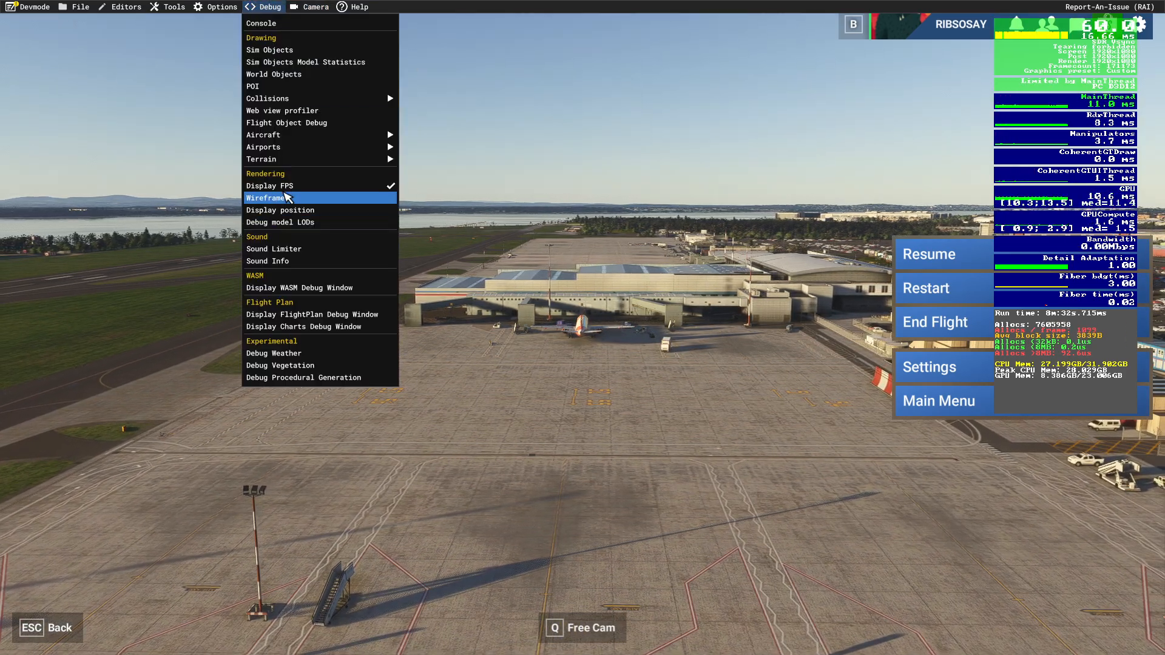
left_click(267, 198)
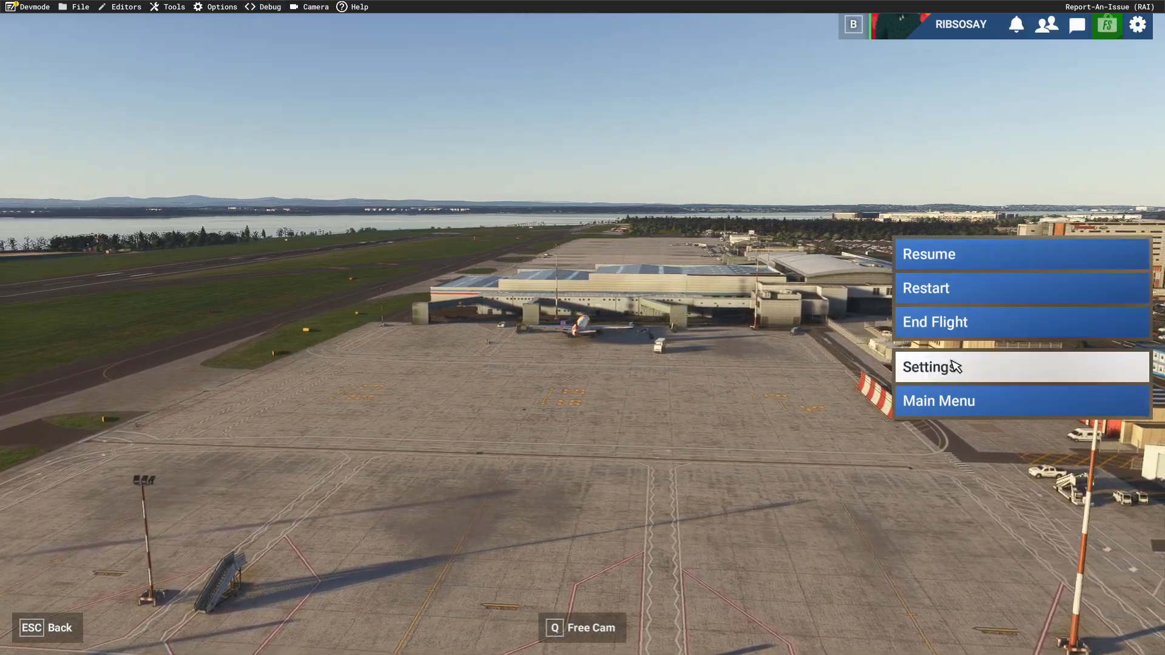
Toggle NVIDIA DLSS frame generation on in the graphics settings and resume the flight.
left_click(931, 366)
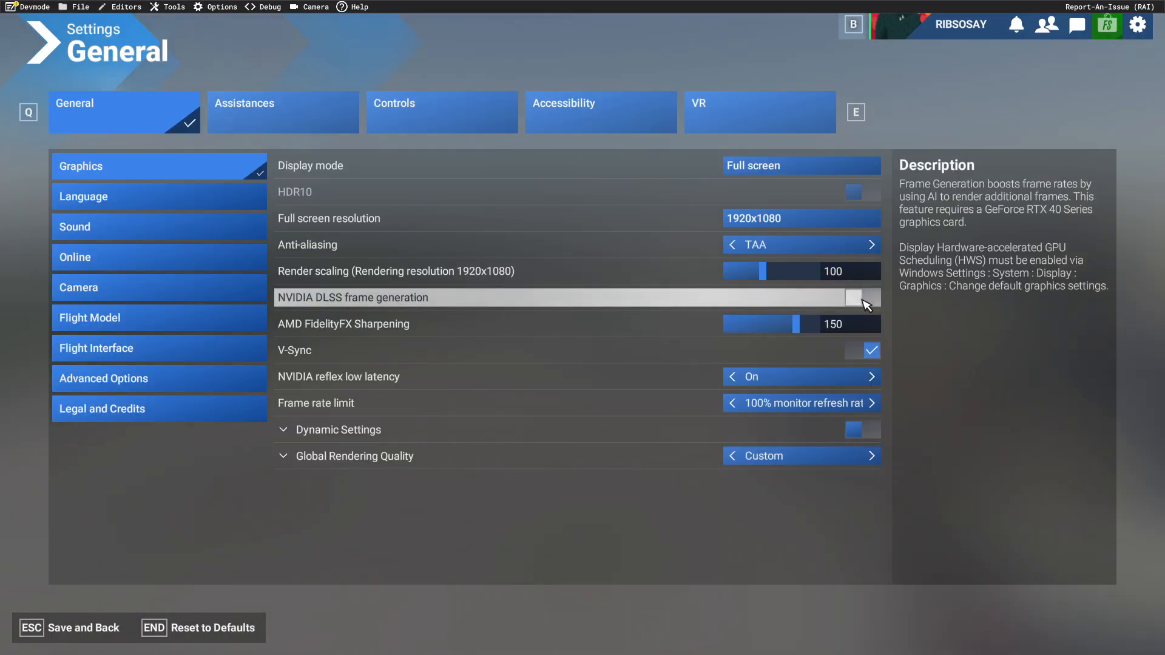
left_click(862, 298)
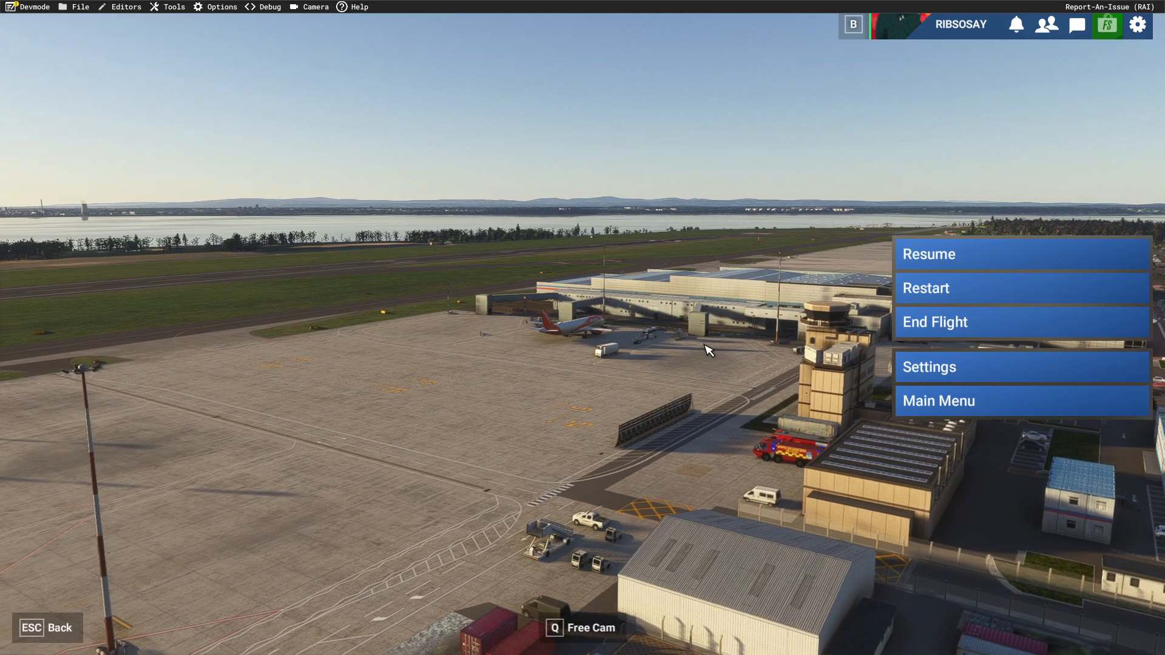
left_click(1022, 254)
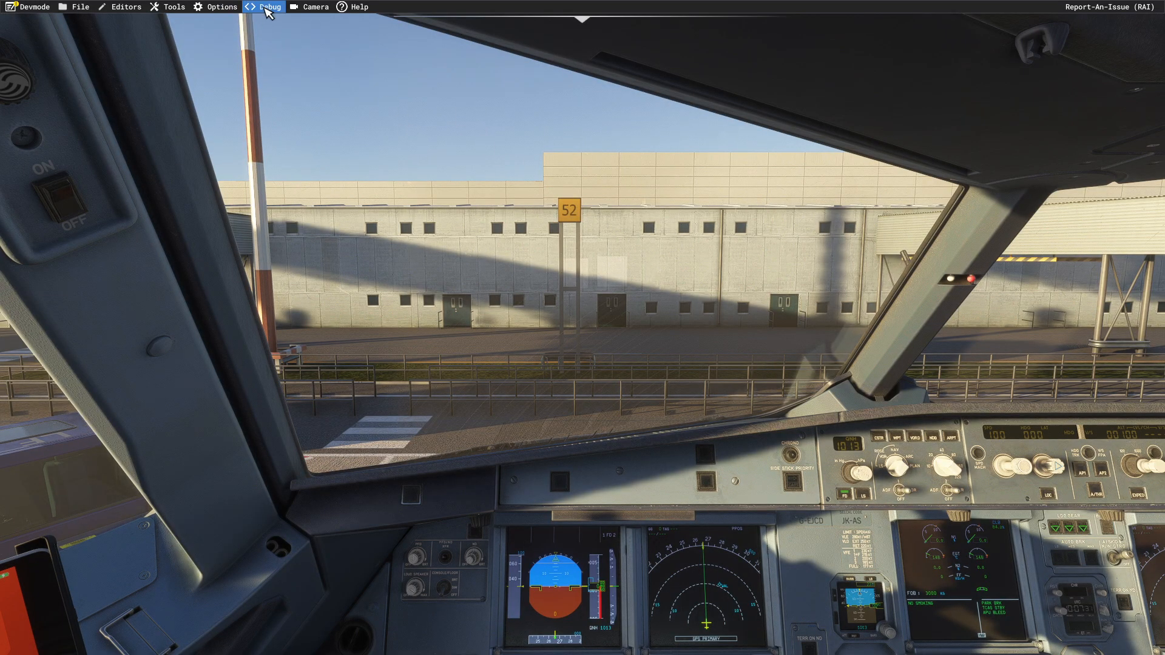
Show the FPS counter again from the Debug menu, now reading around 105 FPS.
left_click(272, 7)
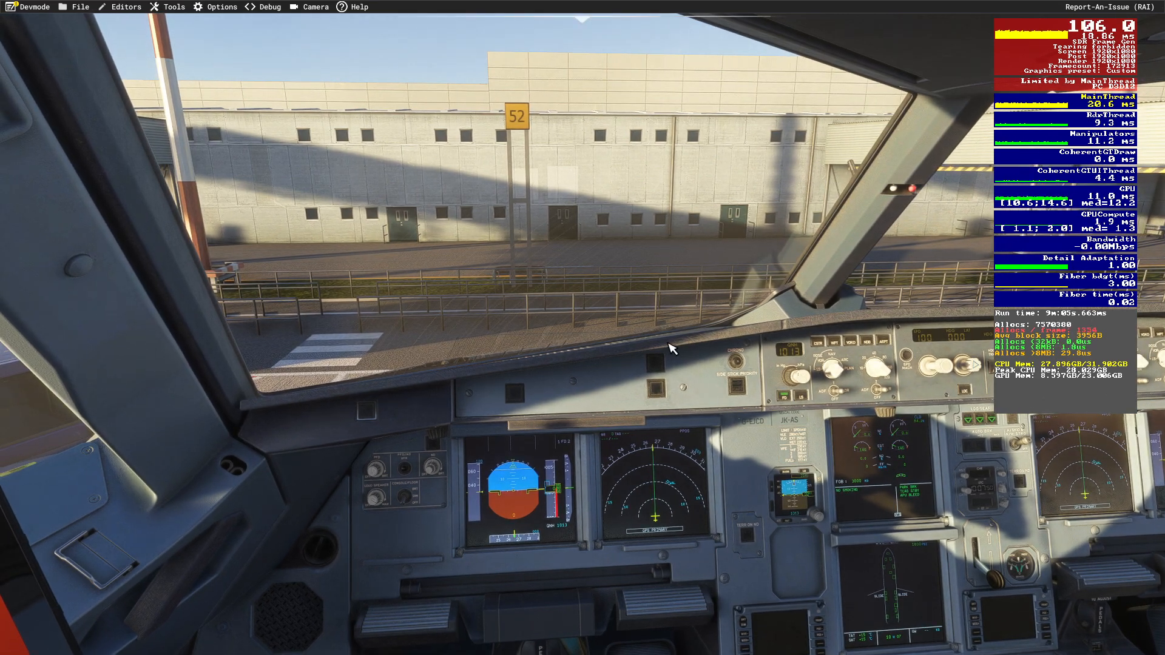
mouse_move(677, 356)
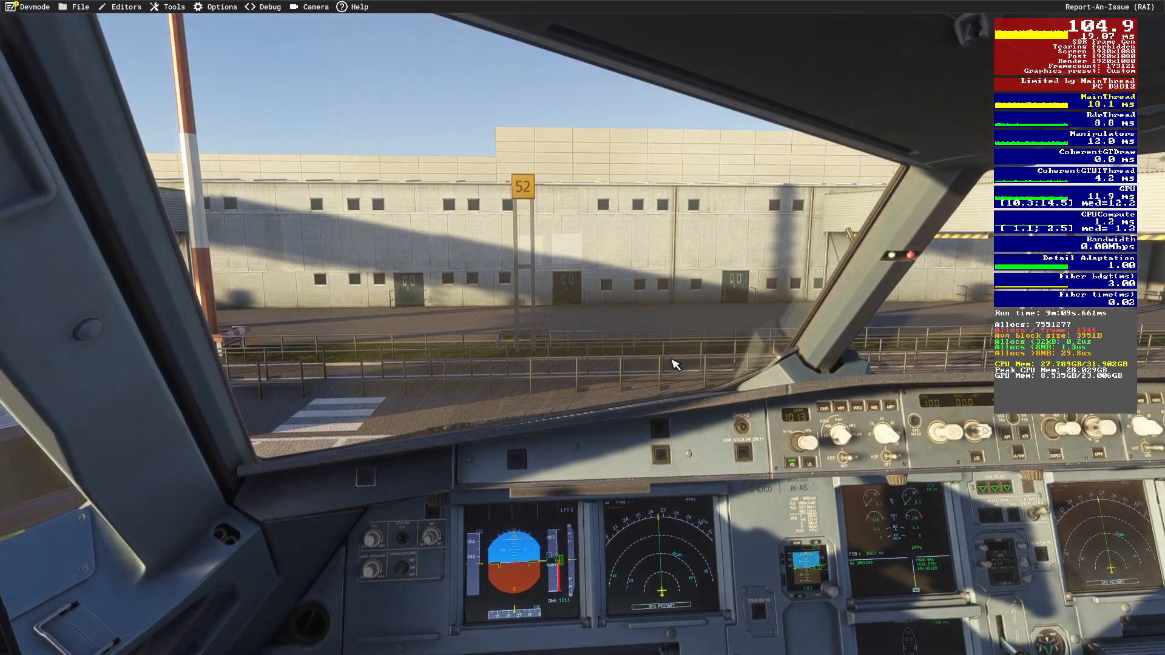
mouse_move(651, 364)
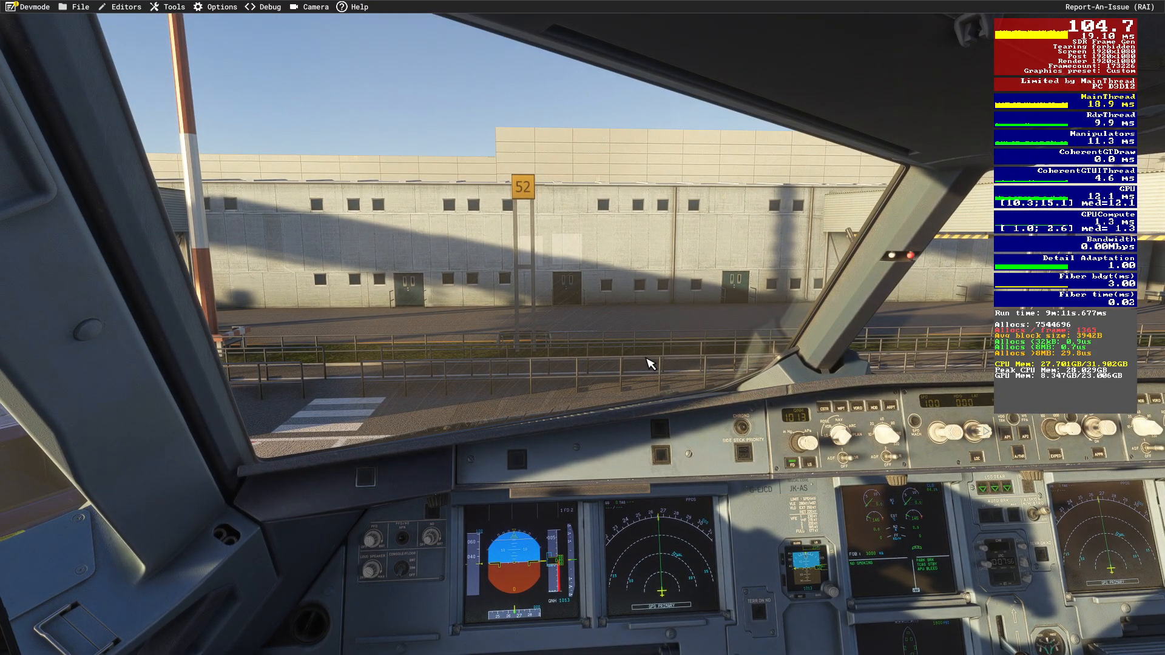
mouse_move(368, 170)
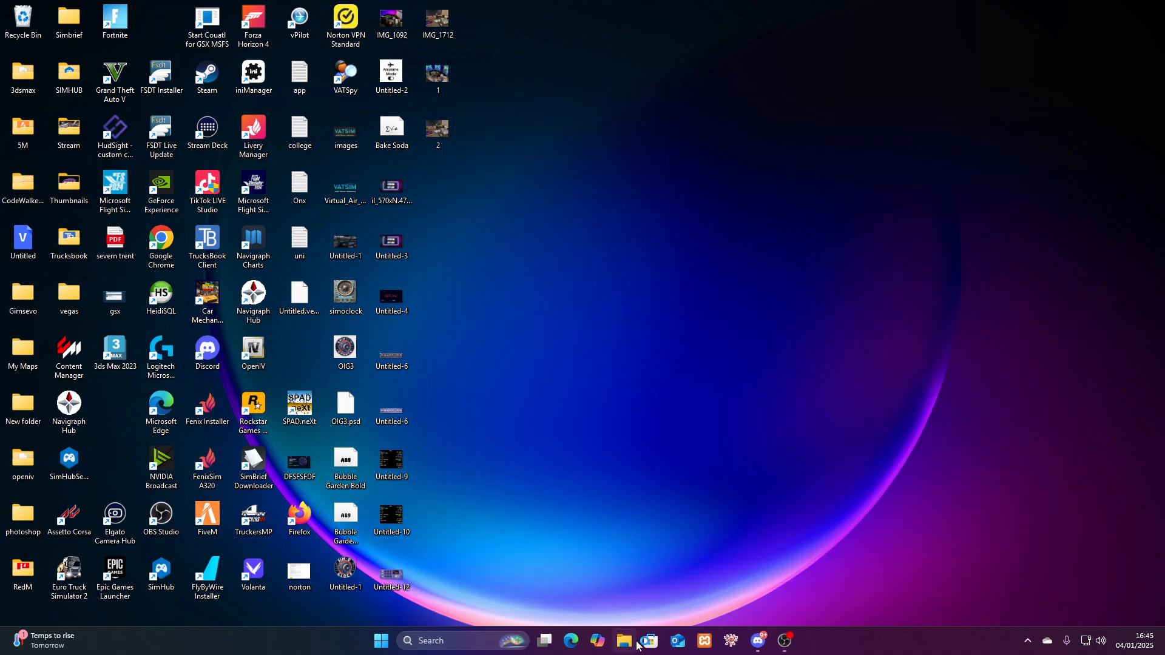
Locate the downloaded dlssg-to-fsr3 archive and briefly look inside it in WinRAR.
left_click(623, 641)
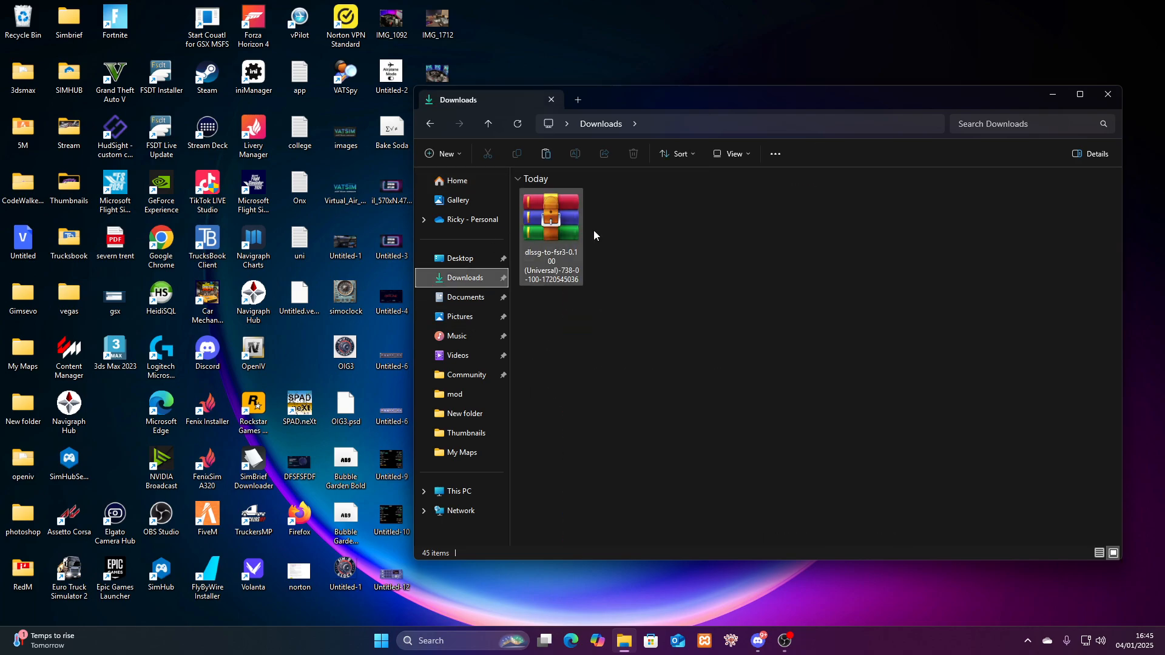
double_click(551, 217)
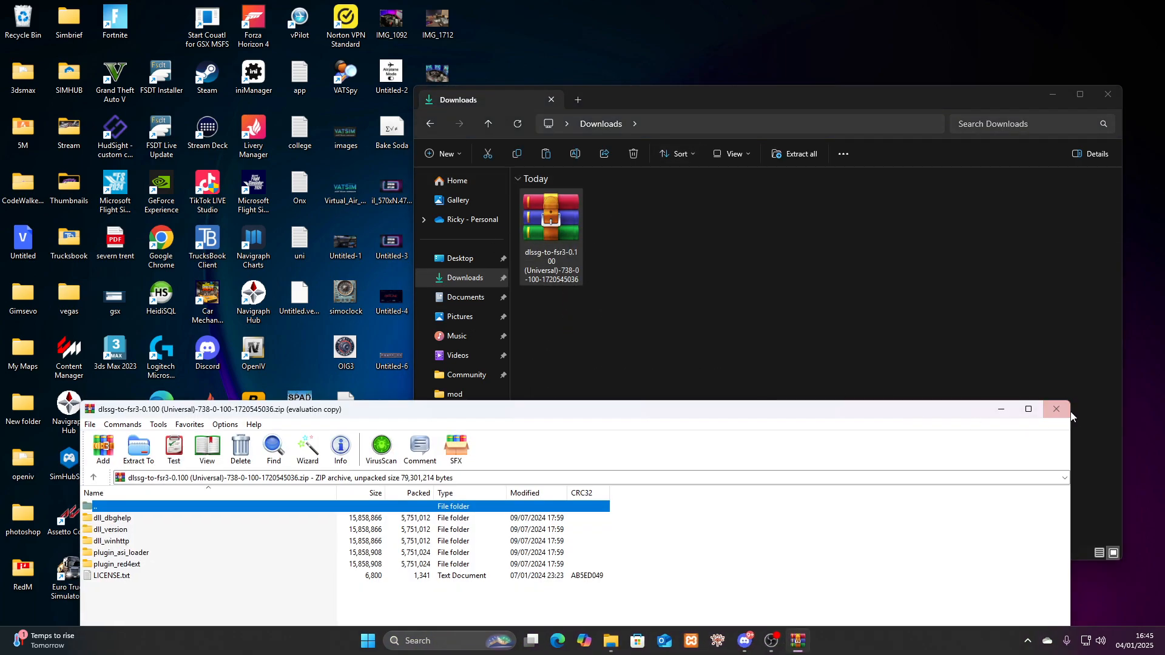
left_click(1055, 409)
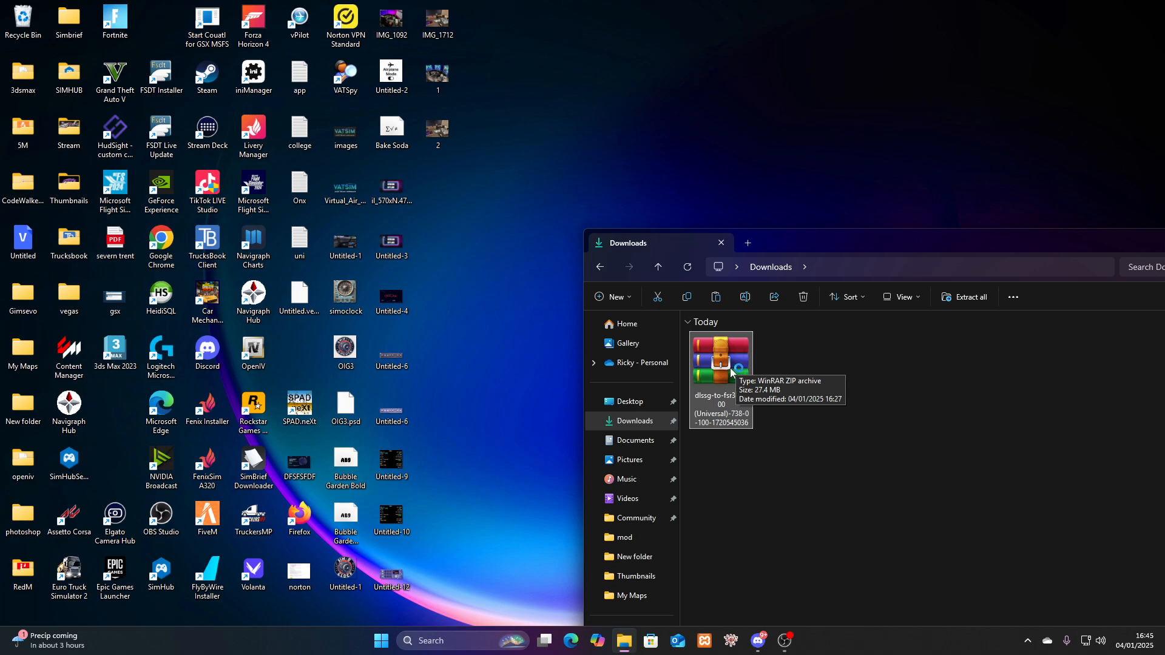
Reopen the archive and browse into the plugin folder holding dbghelp.dll and dlssg_to_fsr3_amd_is_better.dll.
double_click(719, 361)
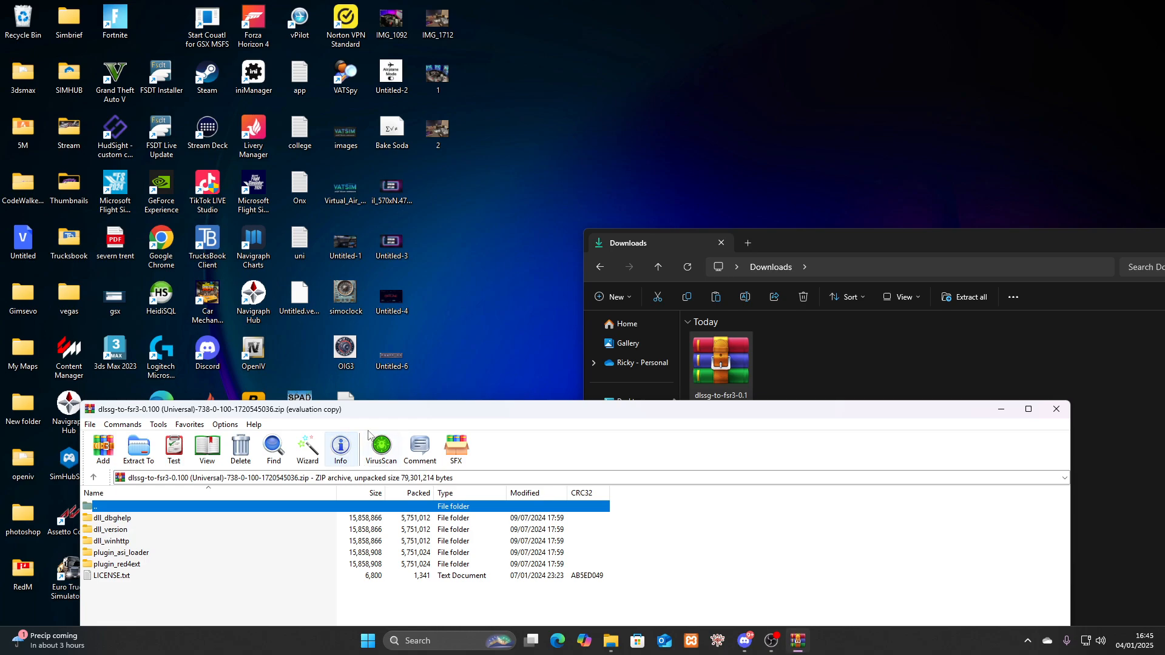
left_click(340, 449)
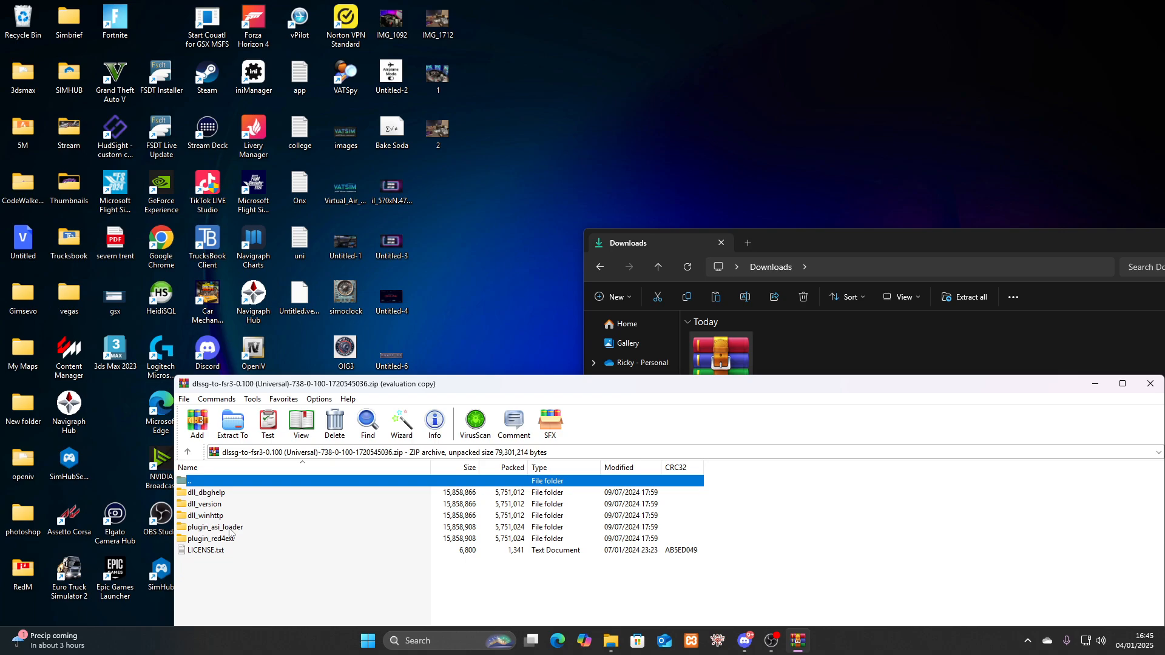
double_click(206, 493)
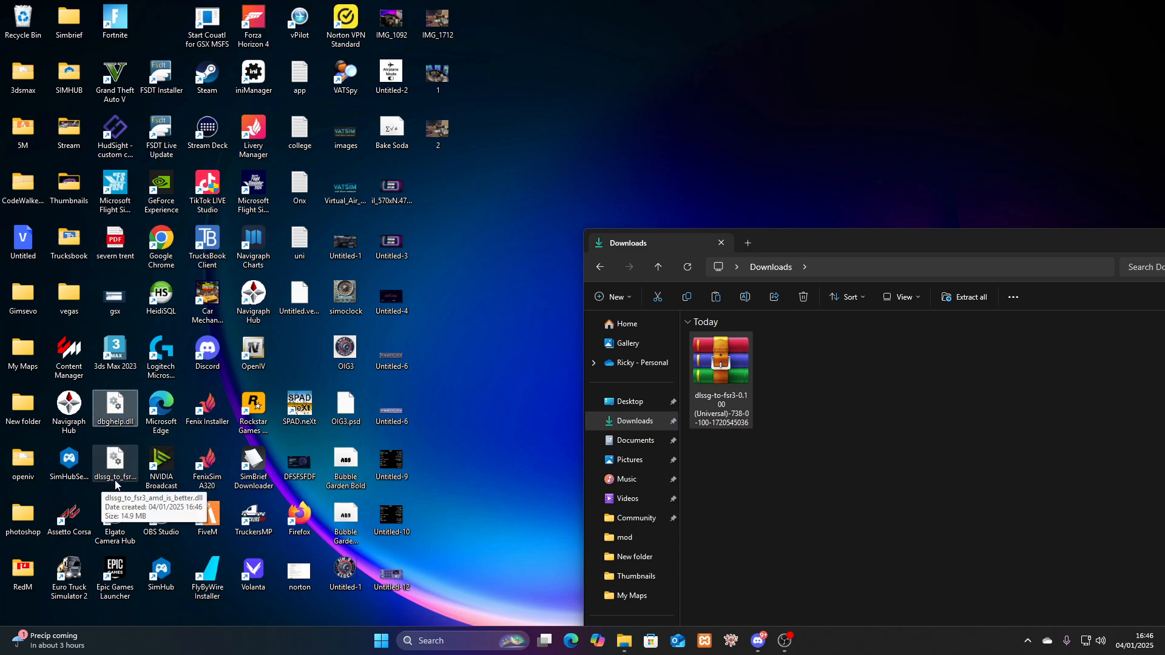
Check the extracted DLL's actions, then browse from This PC into the Windows (C:) drive.
right_click(115, 461)
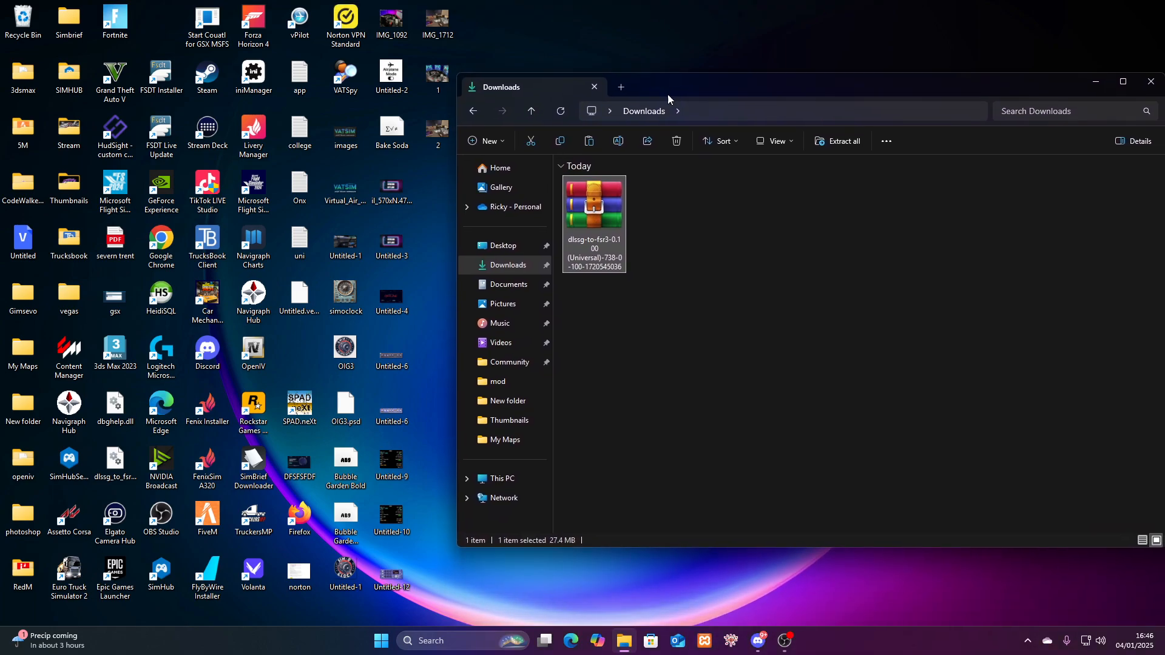
mouse_move(564, 362)
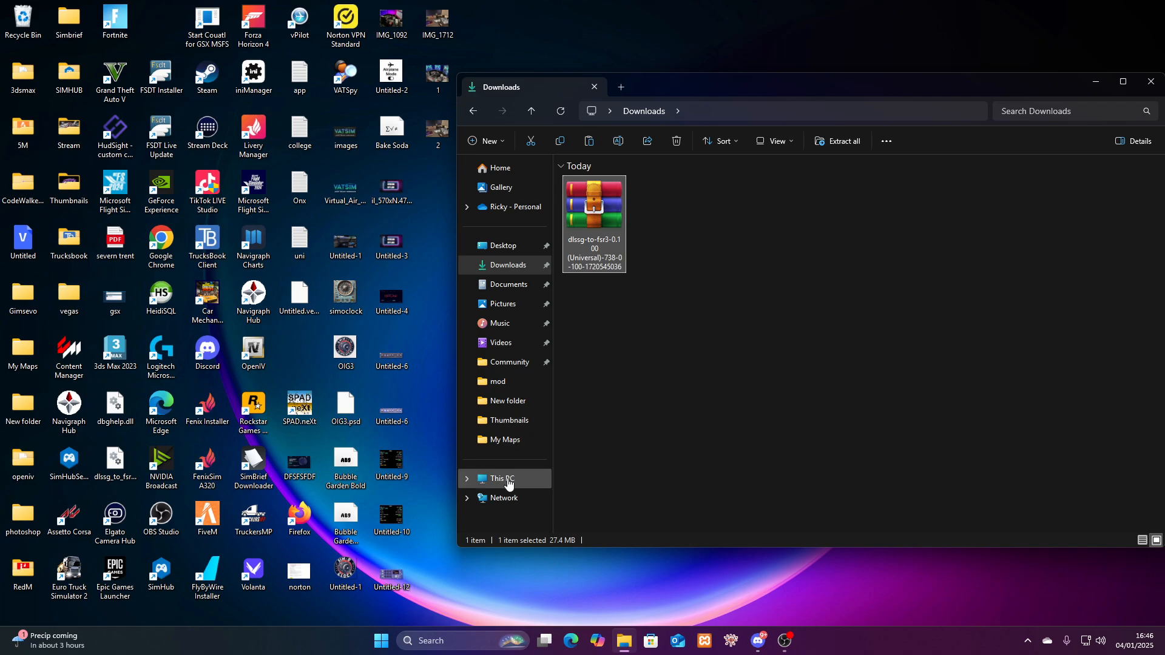
left_click(503, 478)
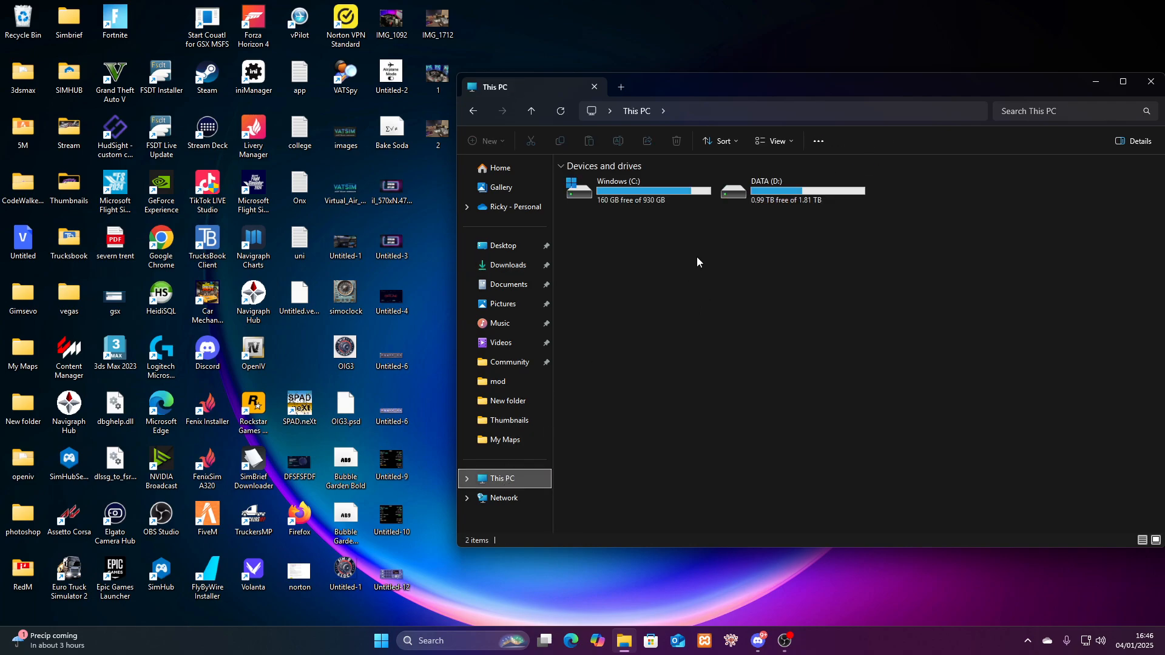
mouse_move(640, 193)
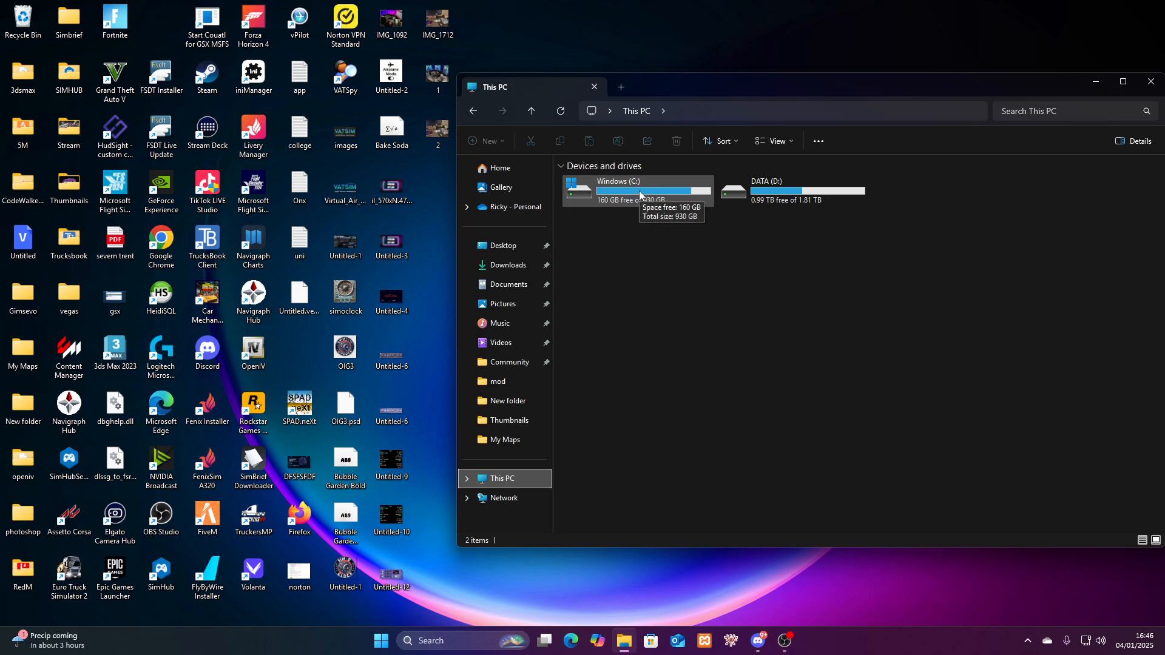
mouse_move(637, 194)
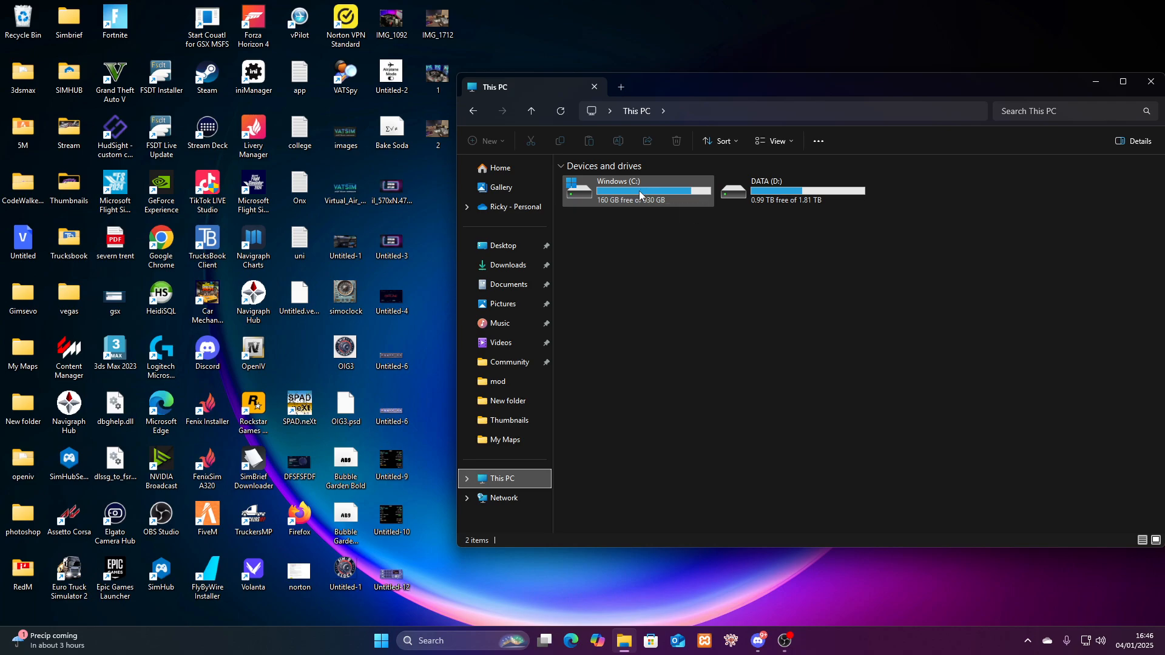
double_click(637, 189)
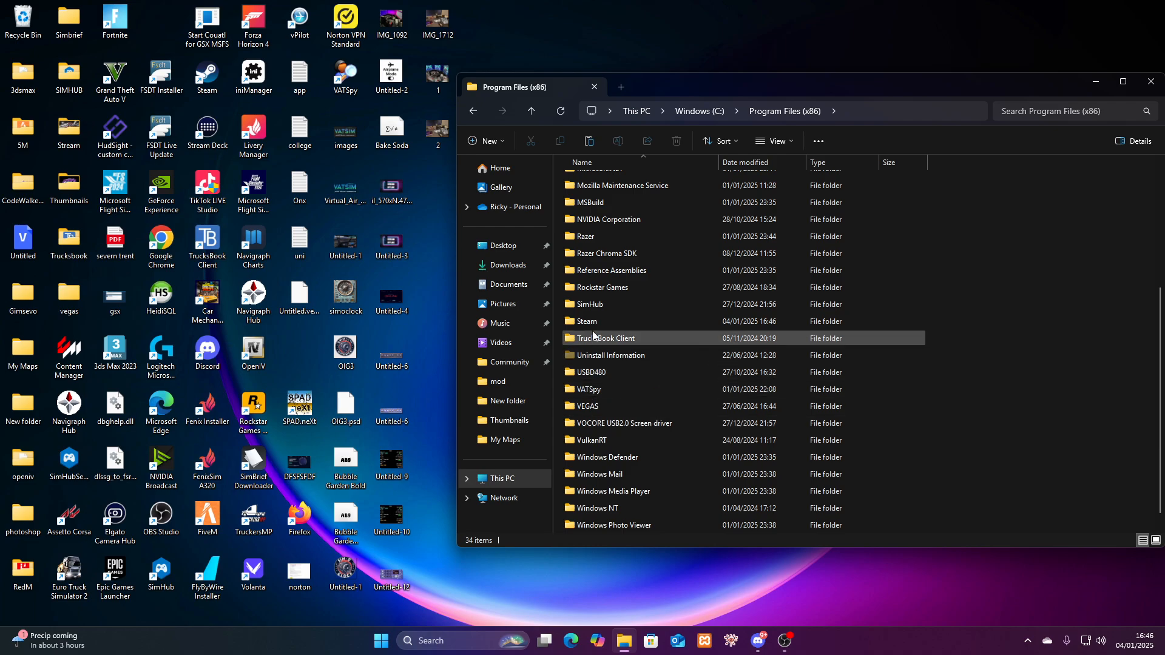
Navigate through Steam's steamapps/common into the Limitless game folder and scan its file list.
double_click(586, 320)
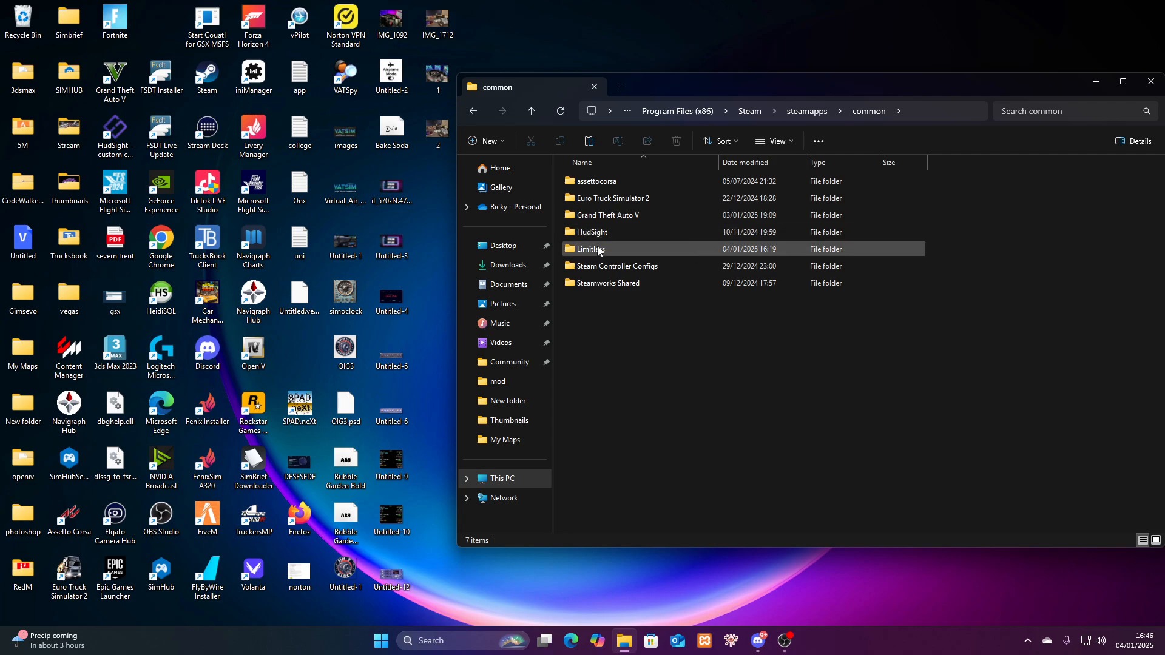
double_click(587, 249)
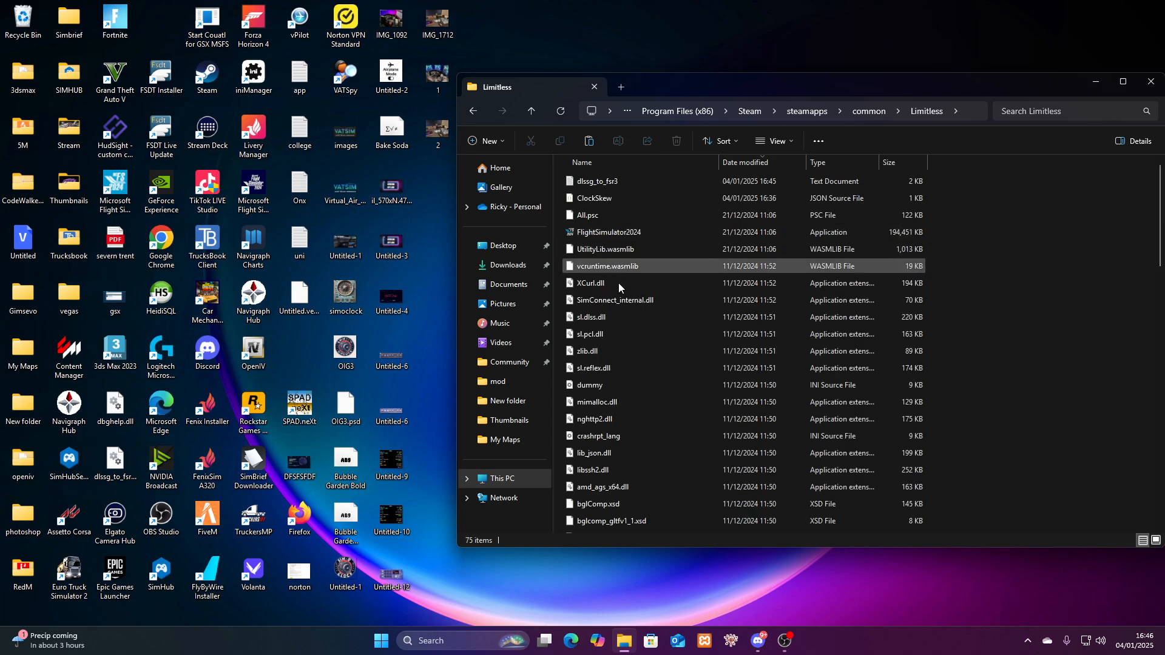
scroll("down", 3)
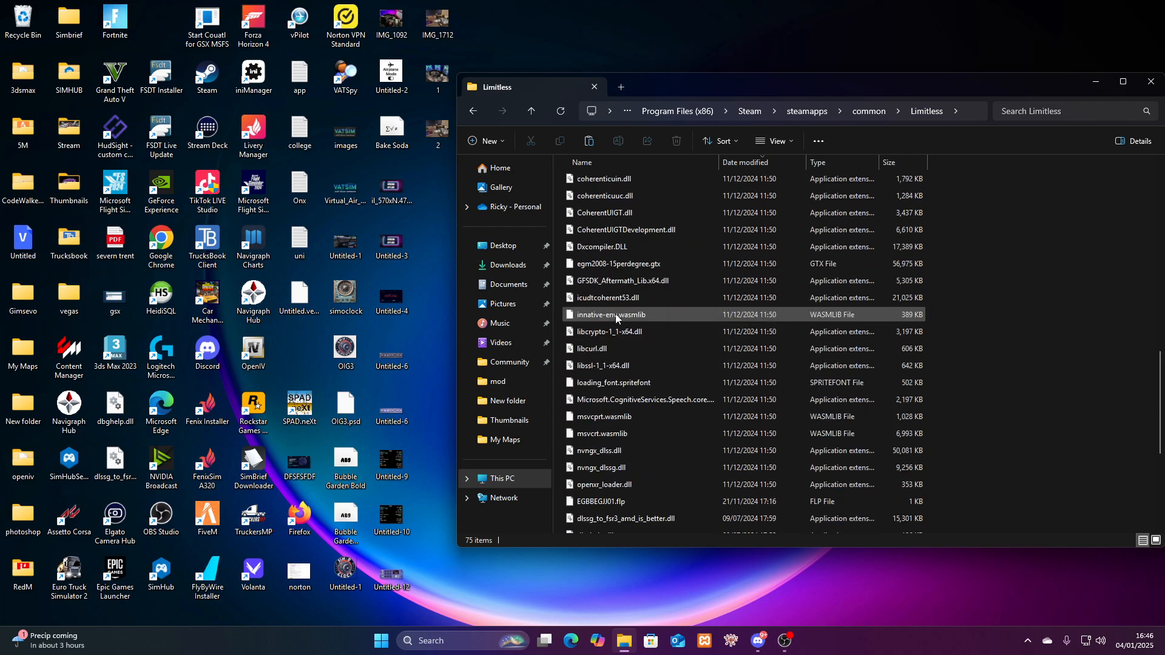
scroll("down", 3)
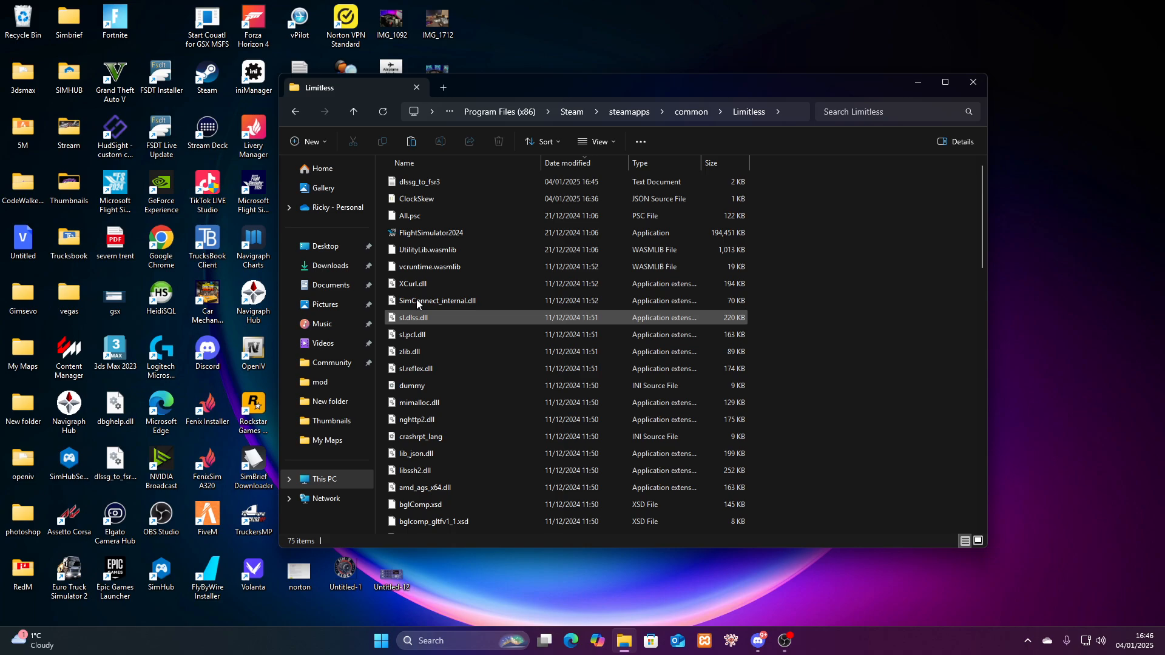
Close the Limitless folder window, leaving the desktop showing.
left_click(972, 82)
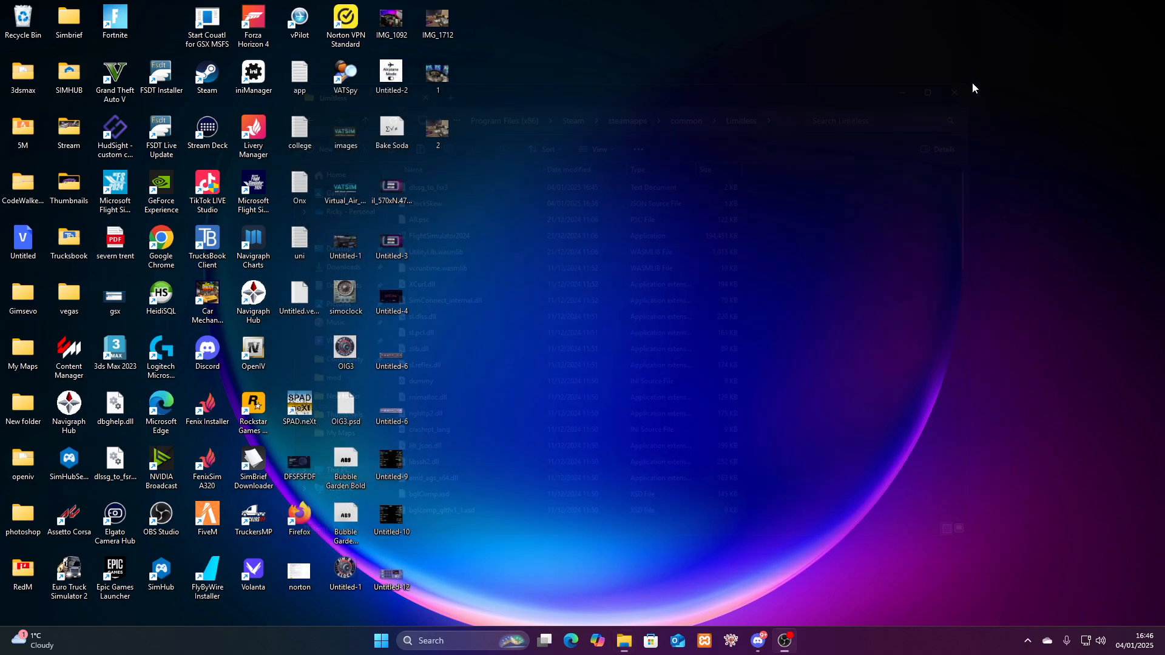
left_click(954, 92)
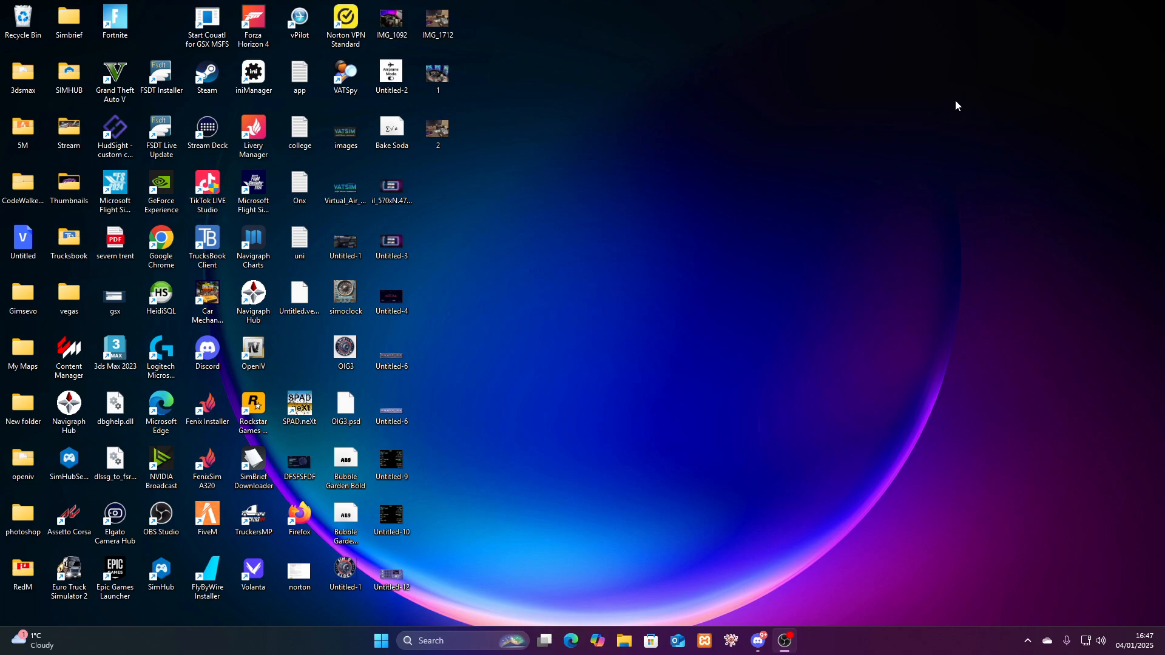
mouse_move(909, 135)
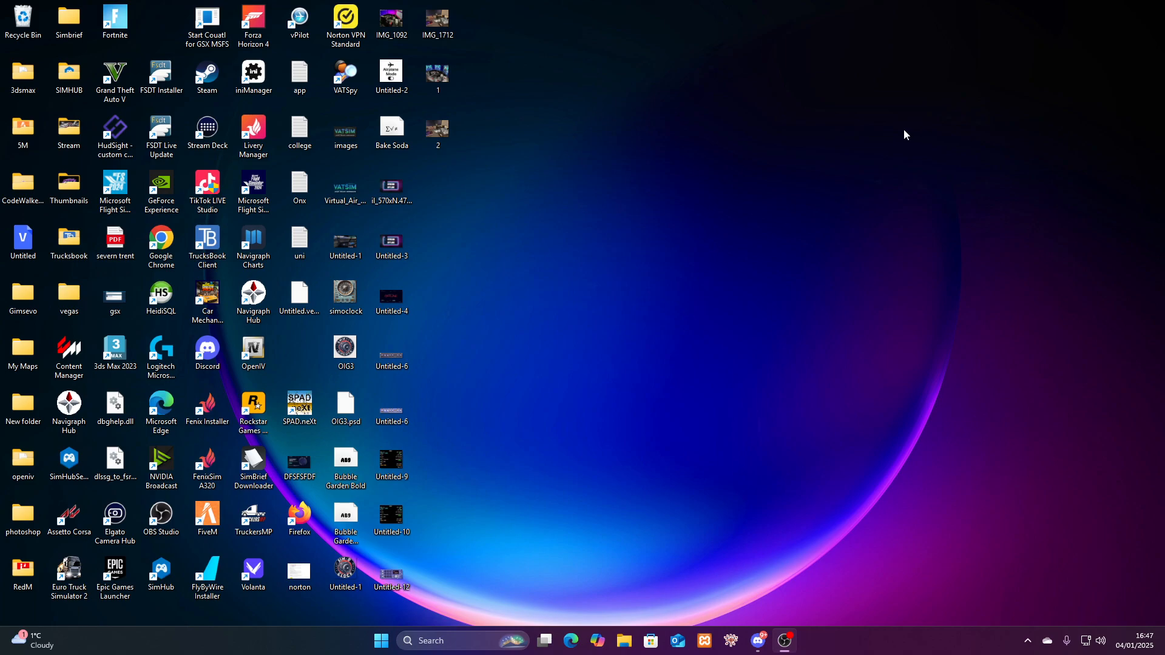
mouse_move(884, 140)
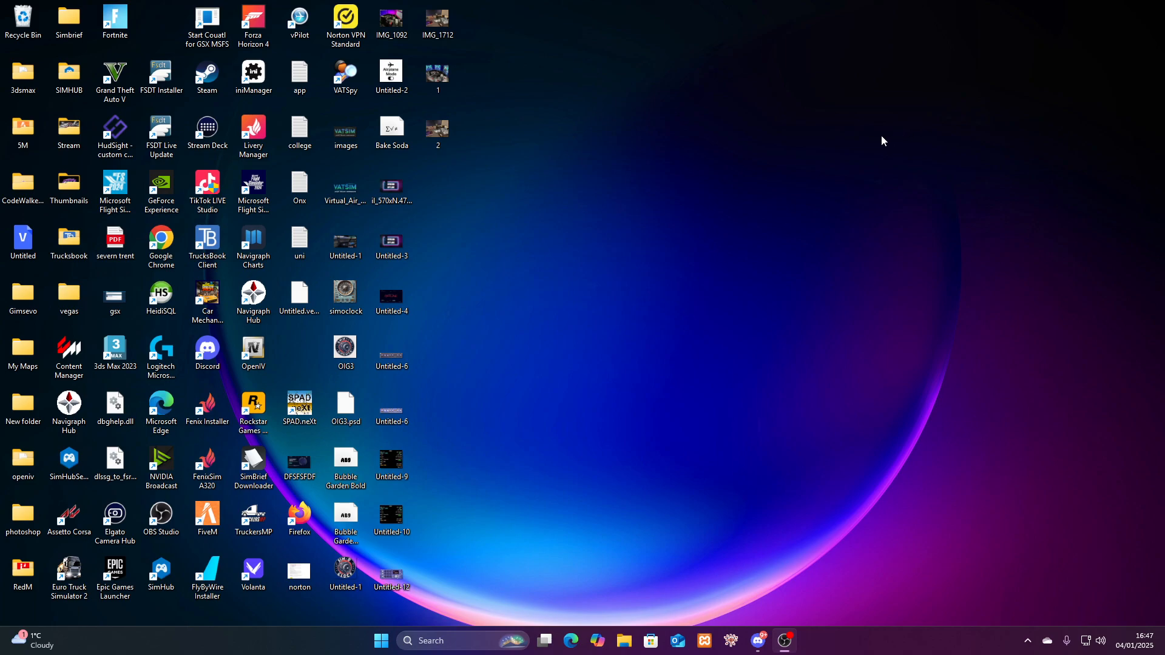
mouse_move(830, 154)
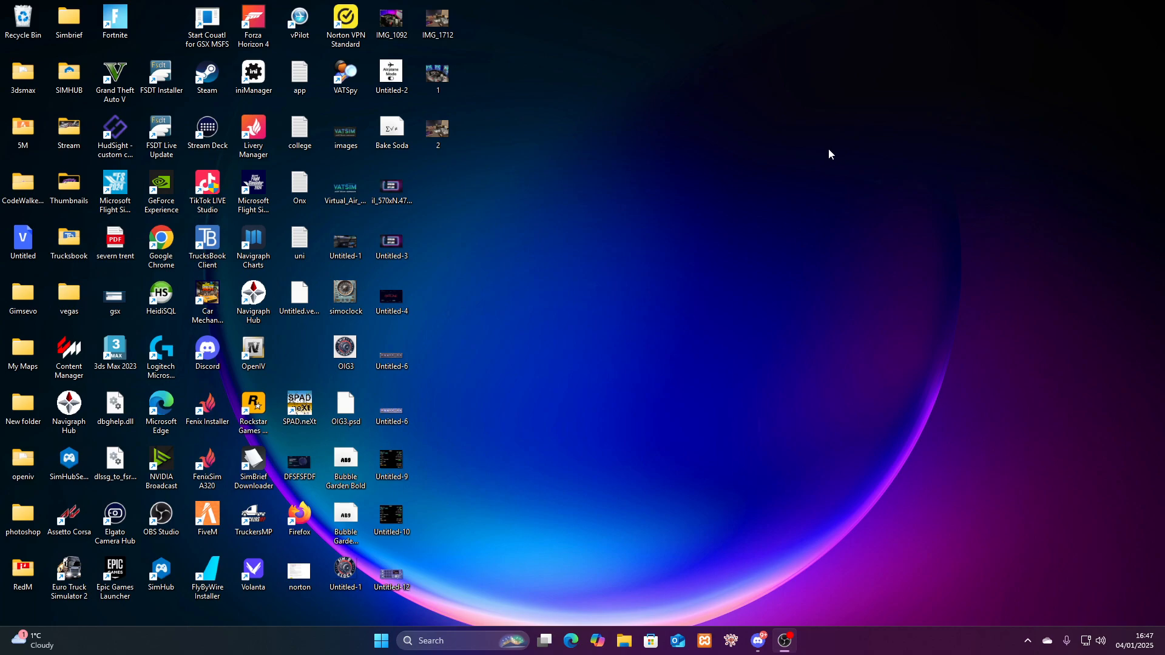
mouse_move(788, 166)
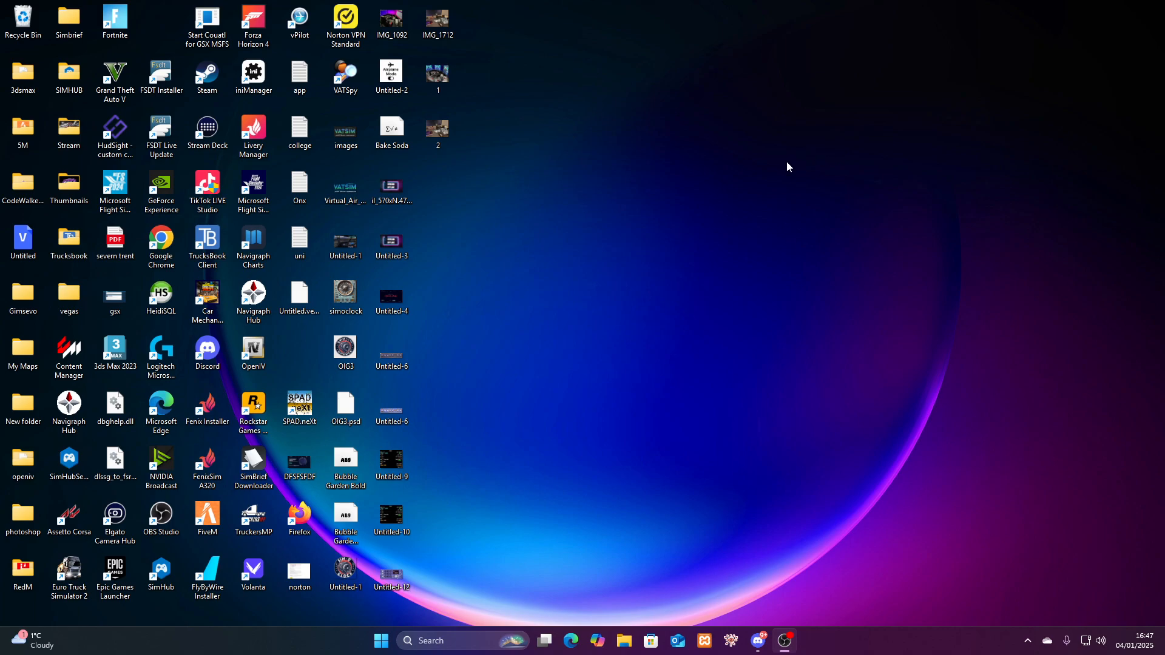
mouse_move(772, 170)
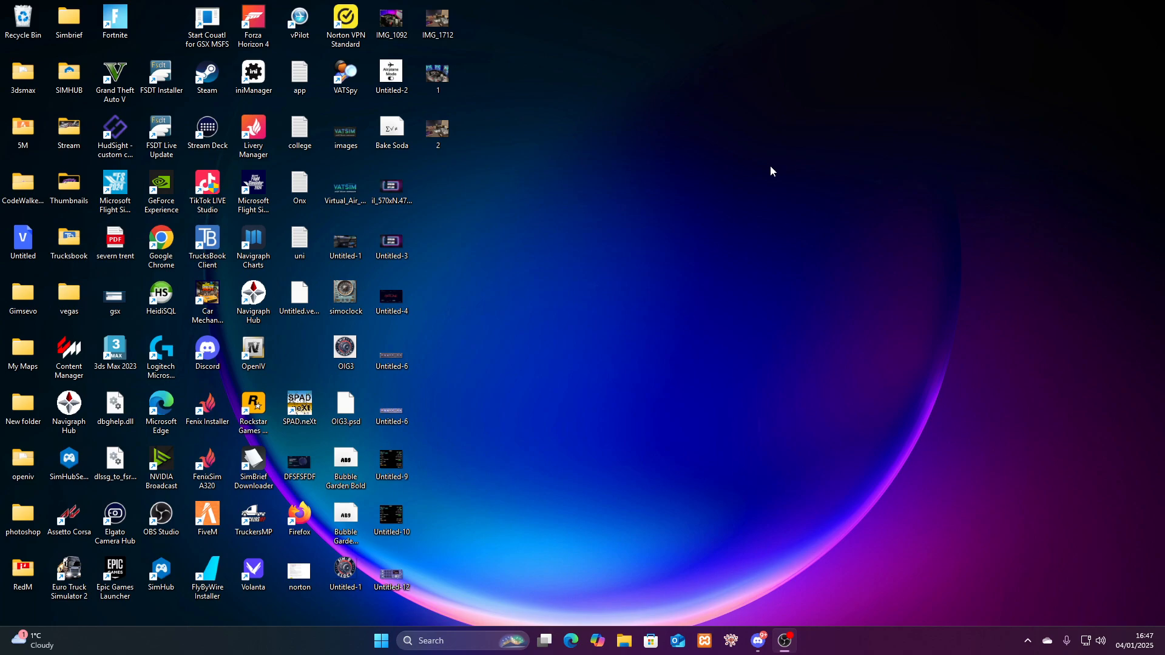